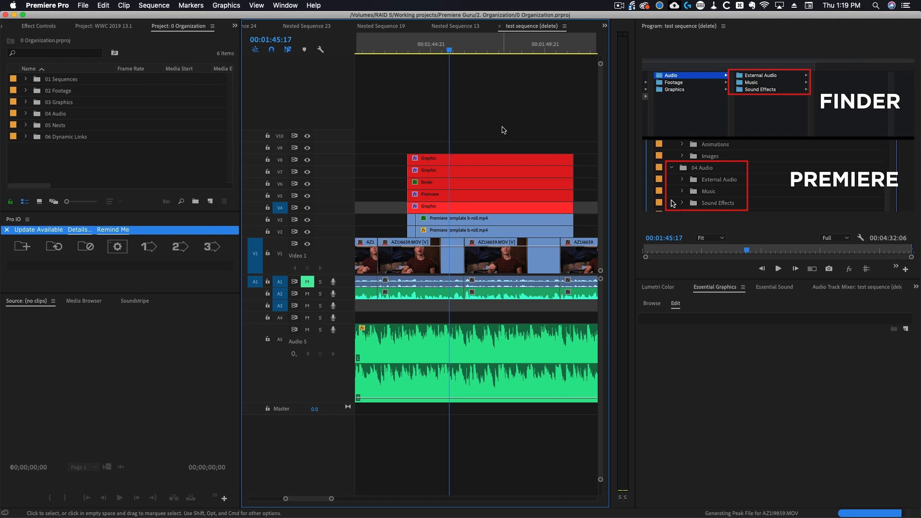
pyautogui.moveTo(475, 105)
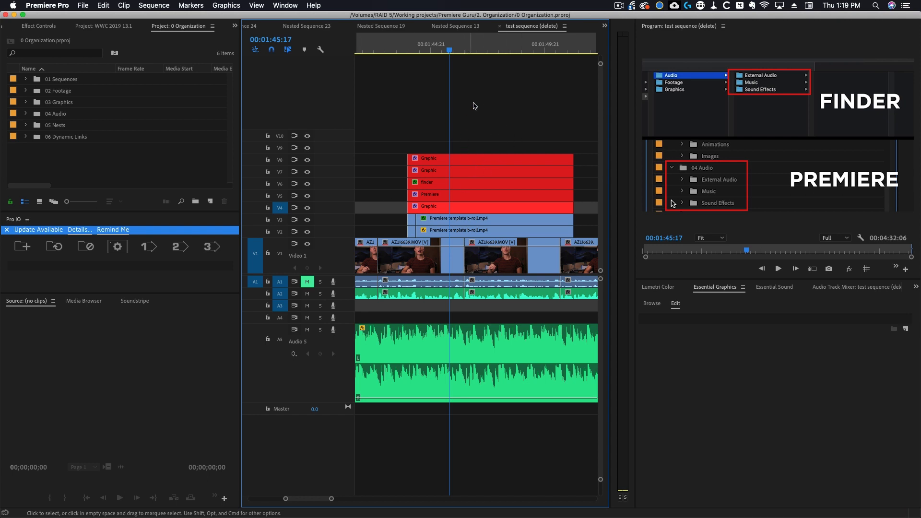
# - Nest the stacked graphics and b-roll clips on V2–V9 as 'Animated text titles'
pyautogui.click(490, 159)
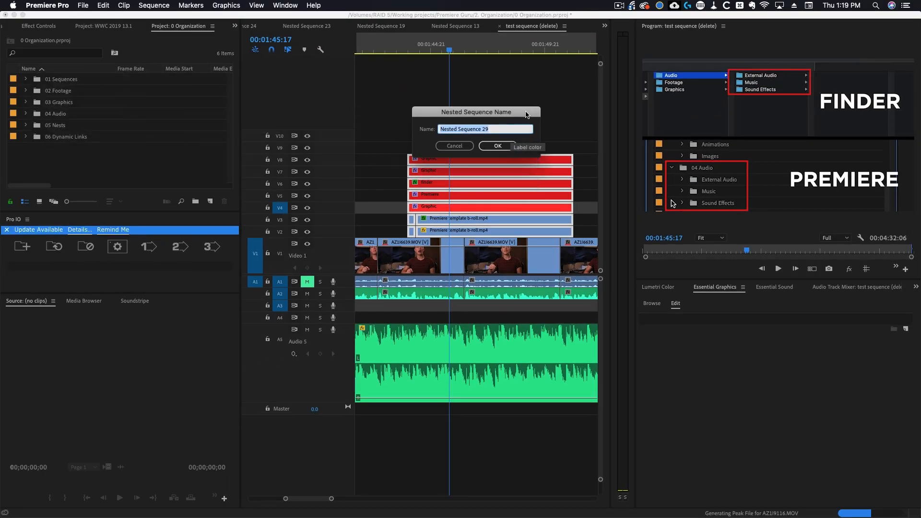
pyautogui.write('Animated text titles')
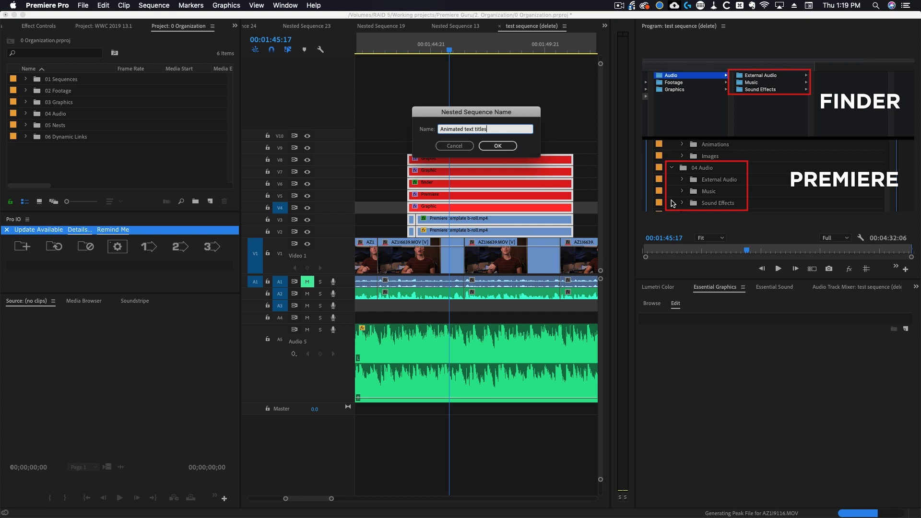
pyautogui.click(497, 146)
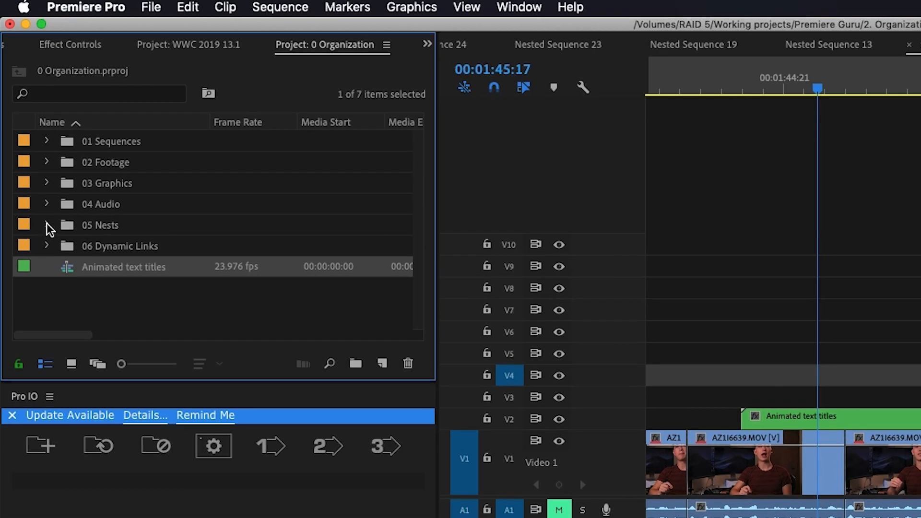
# - Move the Animated text titles sequence into the 05 Nests bin
pyautogui.click(46, 224)
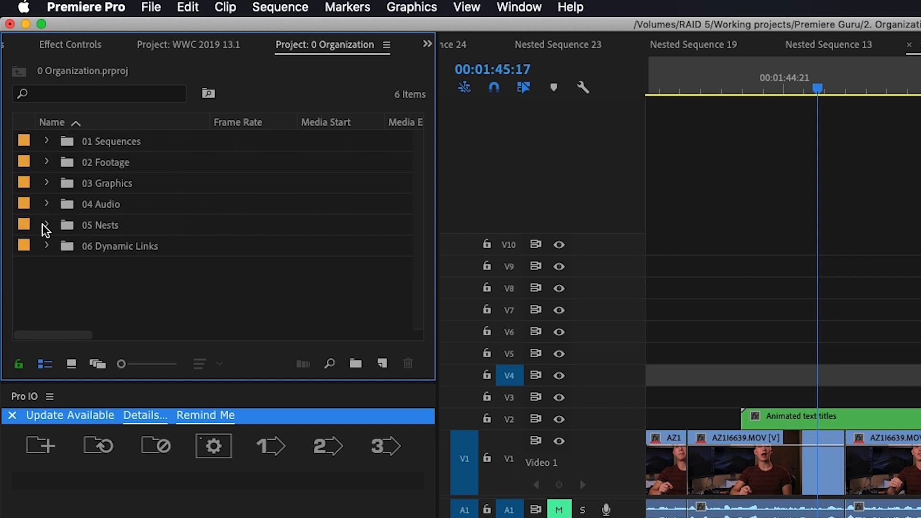
pyautogui.click(46, 141)
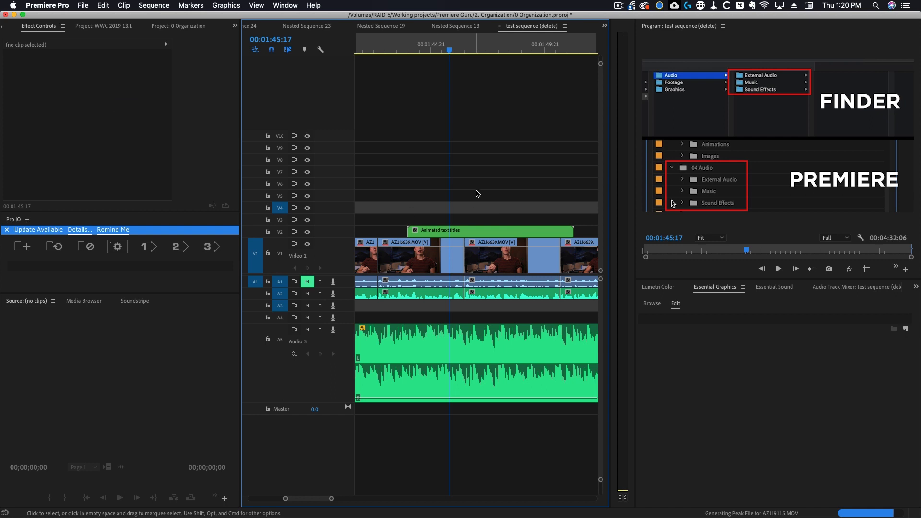
pyautogui.click(489, 230)
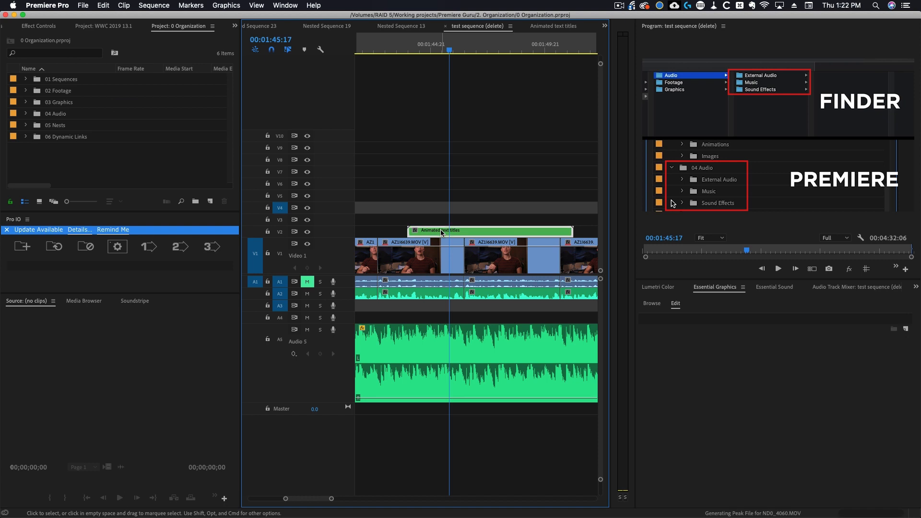
pyautogui.click(555, 26)
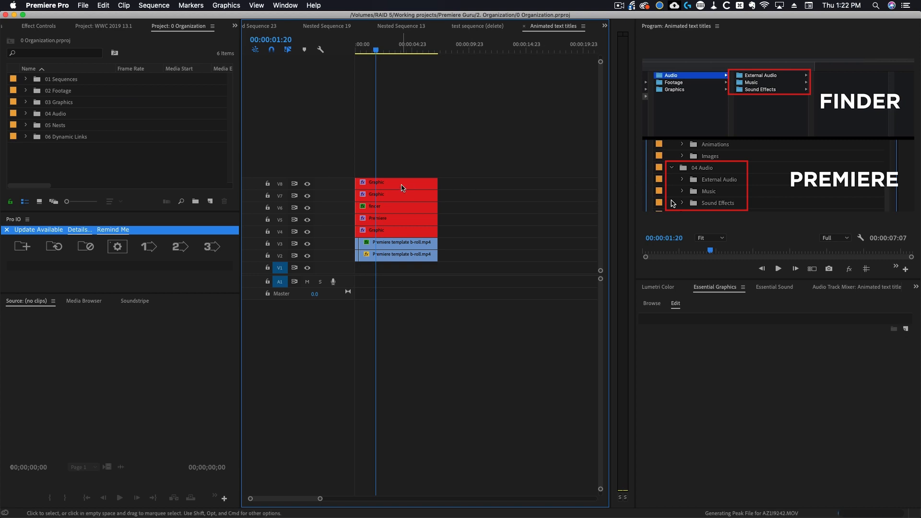
pyautogui.click(387, 219)
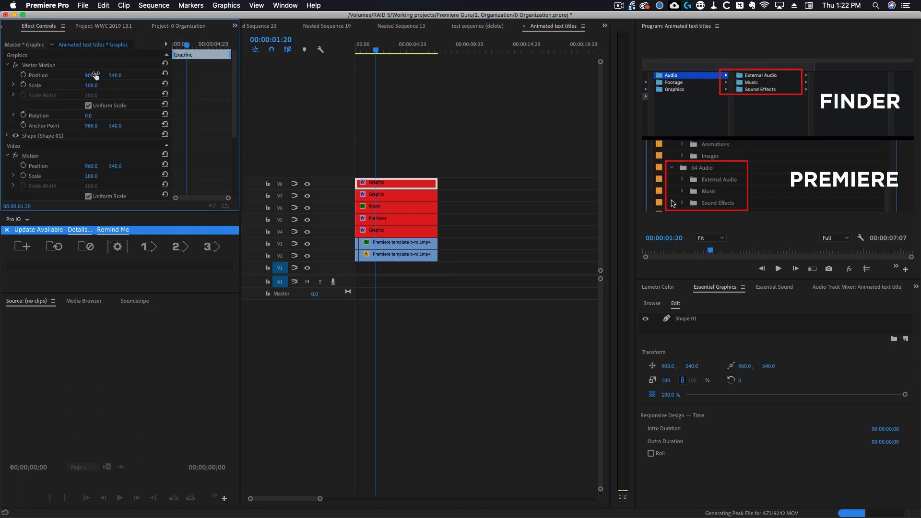
pyautogui.click(478, 25)
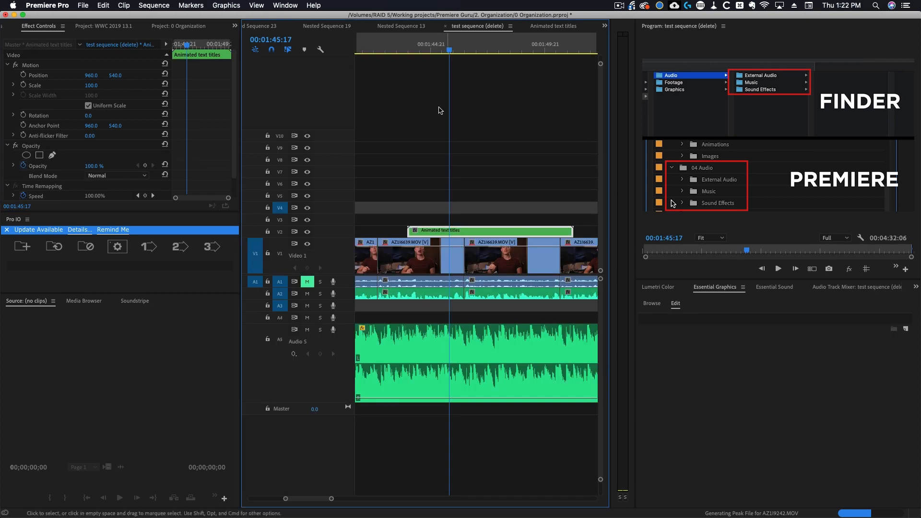
pyautogui.moveTo(435, 233)
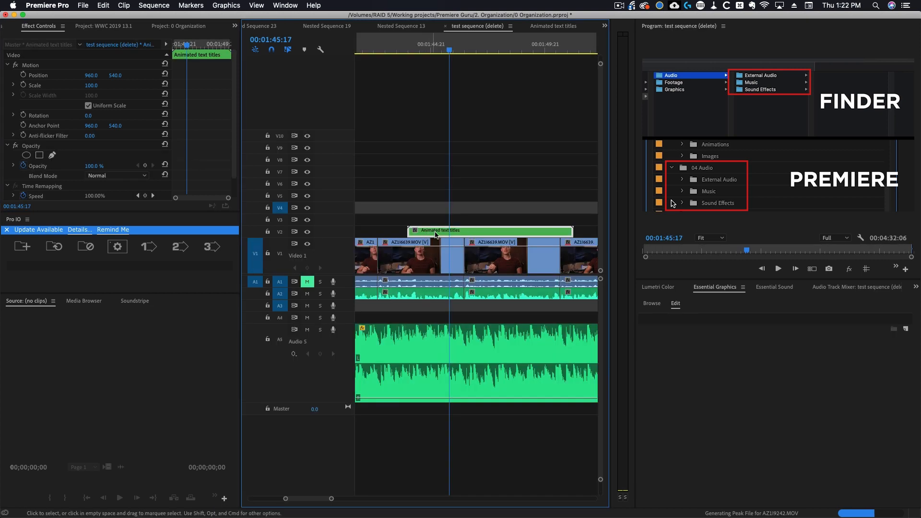
pyautogui.moveTo(436, 234)
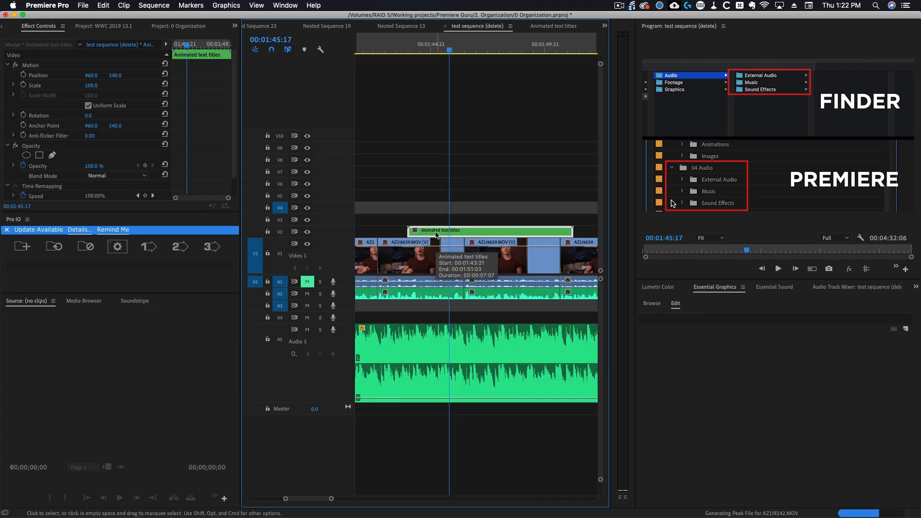
# - Select the Animated text titles nest clip and reveal its stacked layers
pyautogui.click(19, 27)
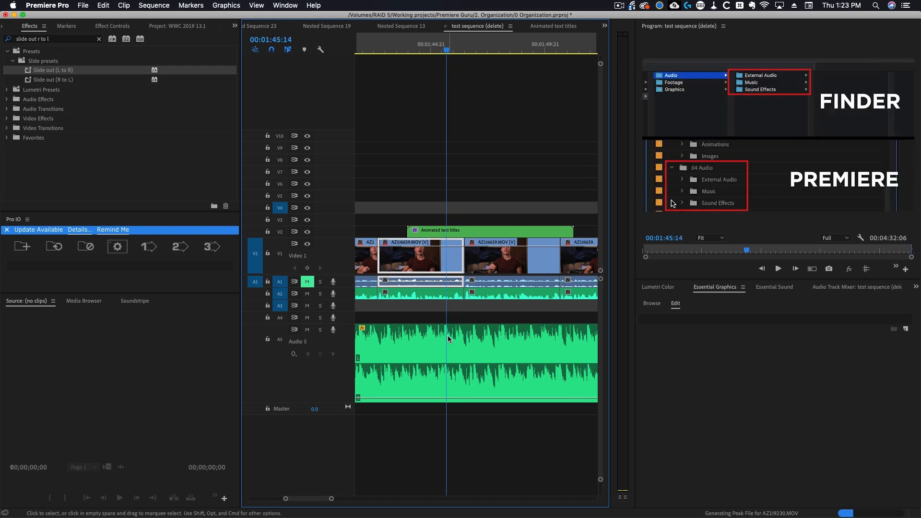
pyautogui.click(552, 26)
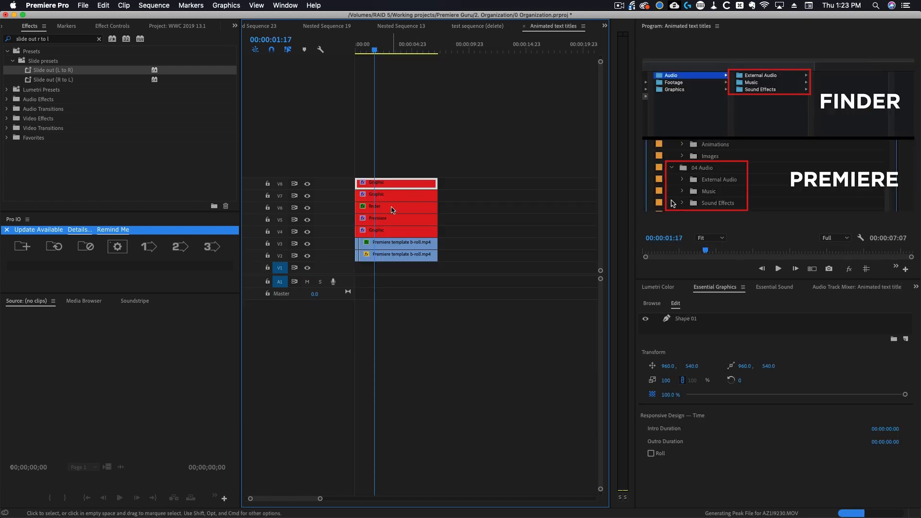
pyautogui.moveTo(397, 263)
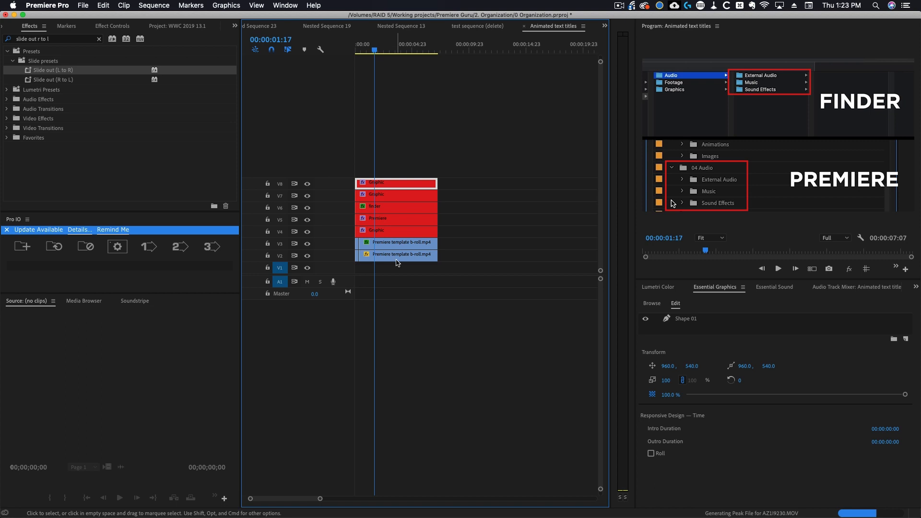
pyautogui.moveTo(399, 215)
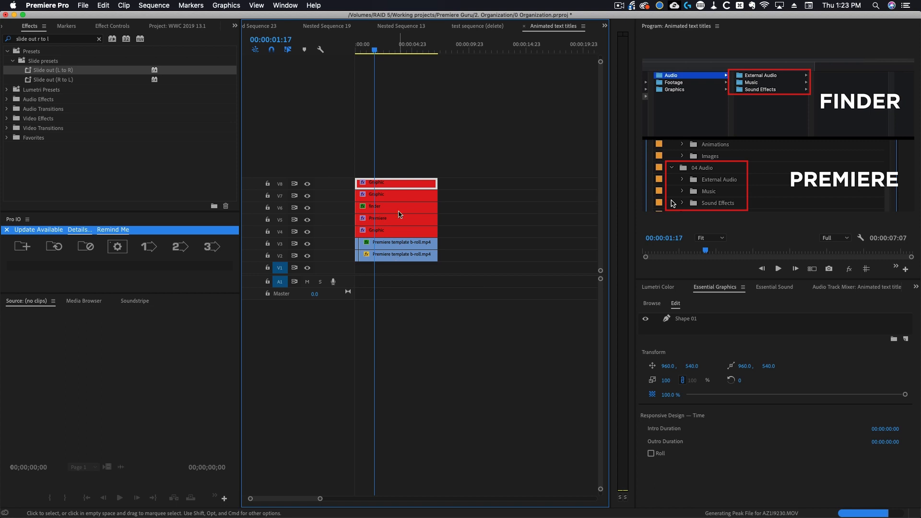
pyautogui.click(478, 26)
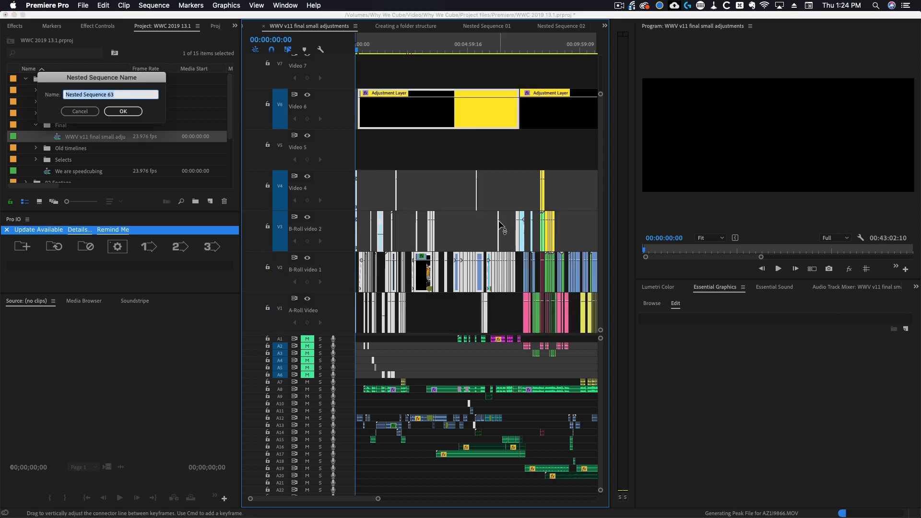
# - Nest the opening clips as 'Intro' and save the project
pyautogui.write('Intro')
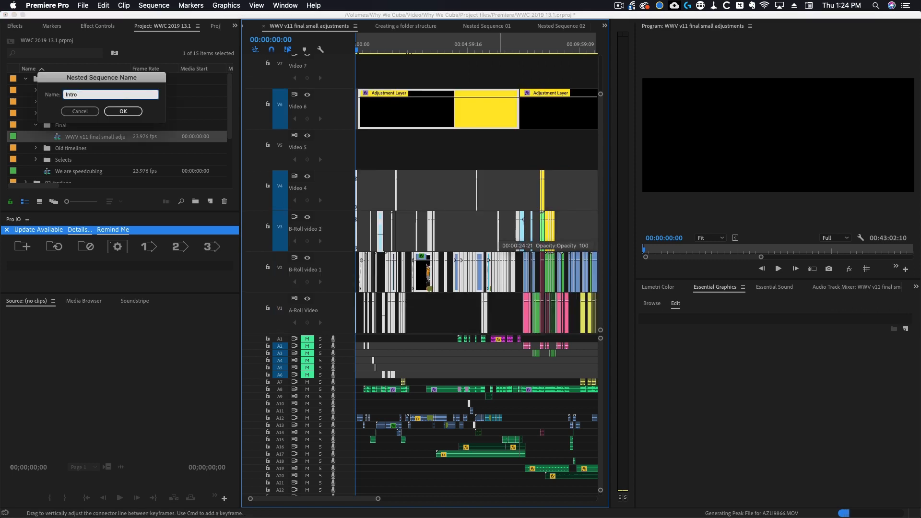
pyautogui.click(123, 112)
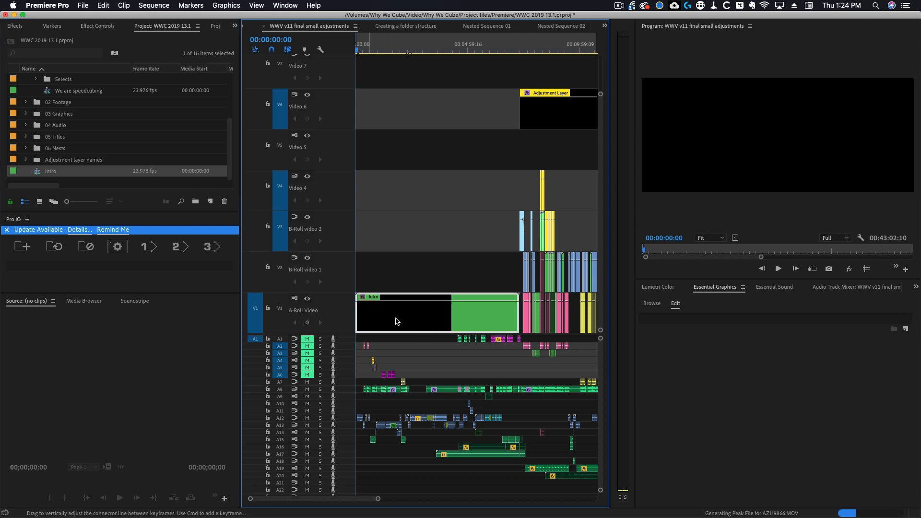
pyautogui.moveTo(408, 311)
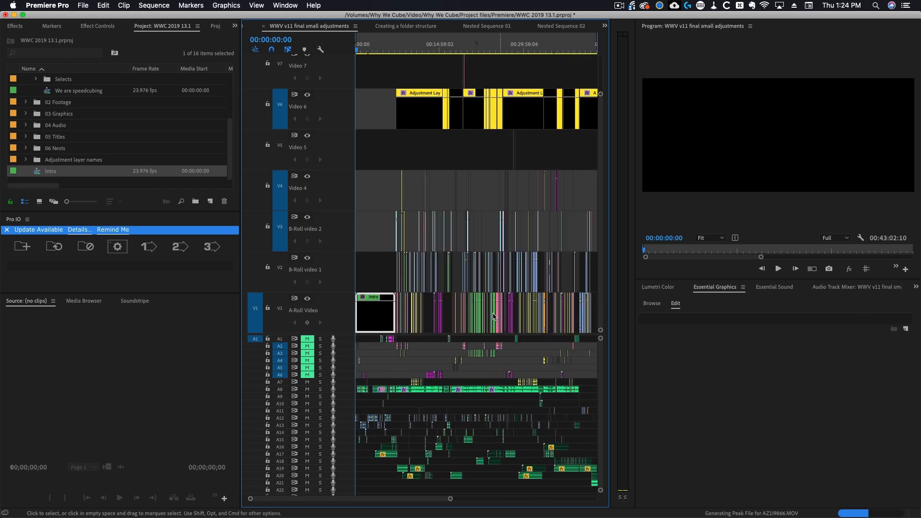
pyautogui.press('cmd+s')
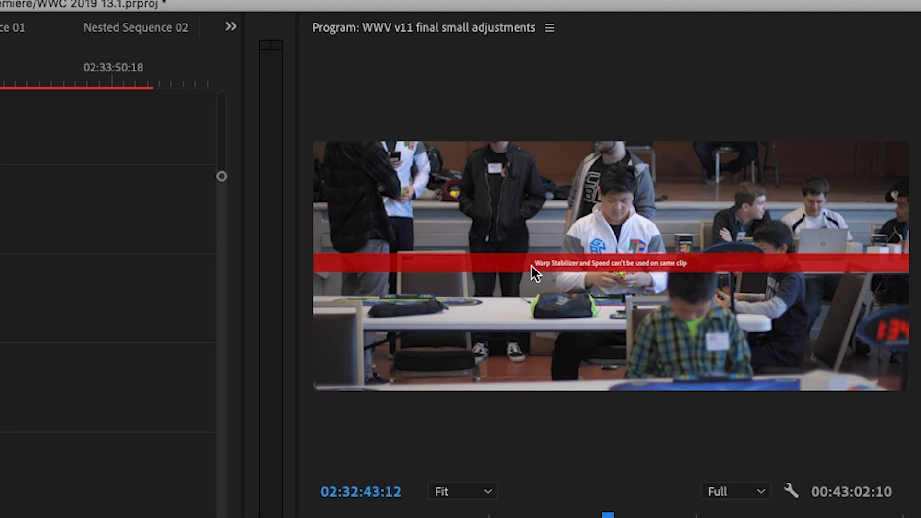
pyautogui.moveTo(543, 290)
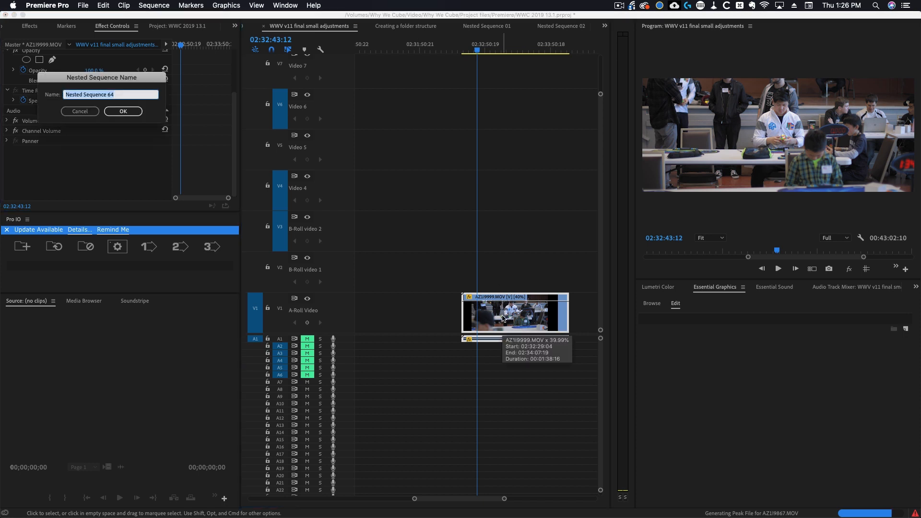
# - Nest the 40% speed clip so Warp Stabilizer can analyse the nest
pyautogui.click(123, 112)
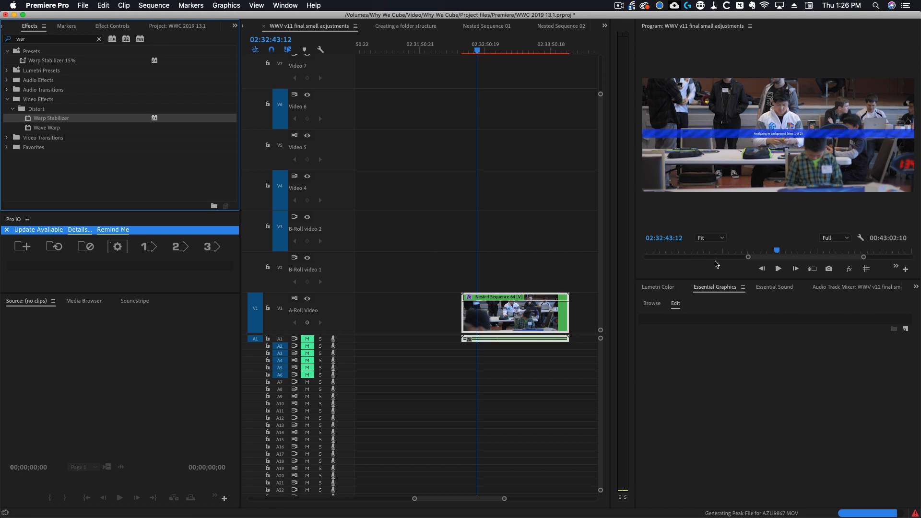
pyautogui.moveTo(750, 168)
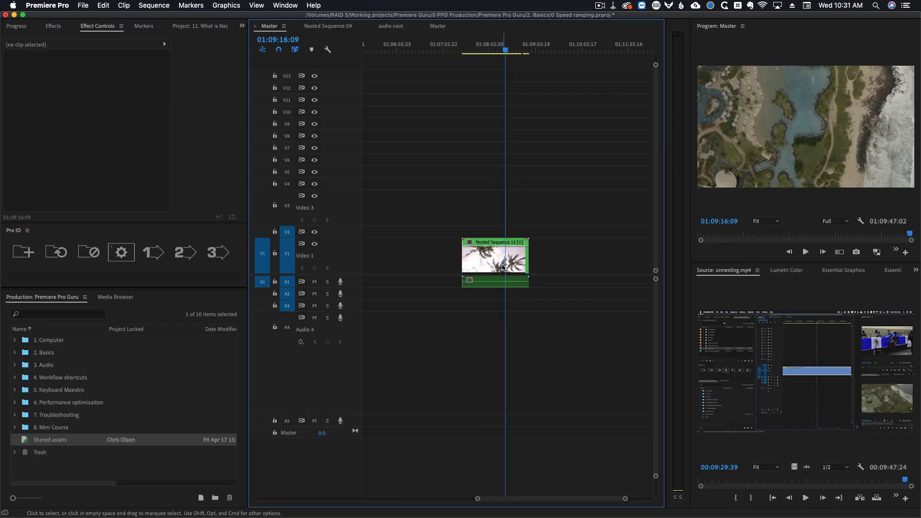
# - Load Nested Sequence 09 from the Master sequence as a source
pyautogui.doubleClick(495, 257)
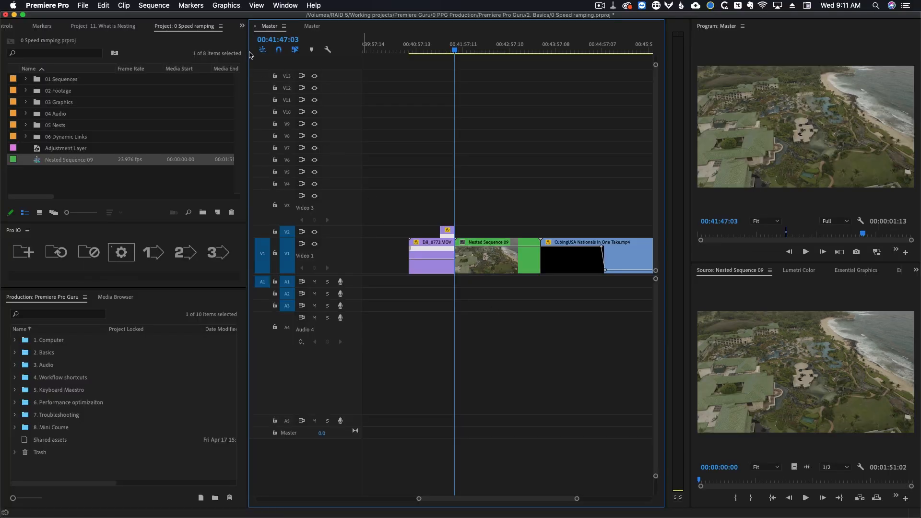
pyautogui.moveTo(262, 50)
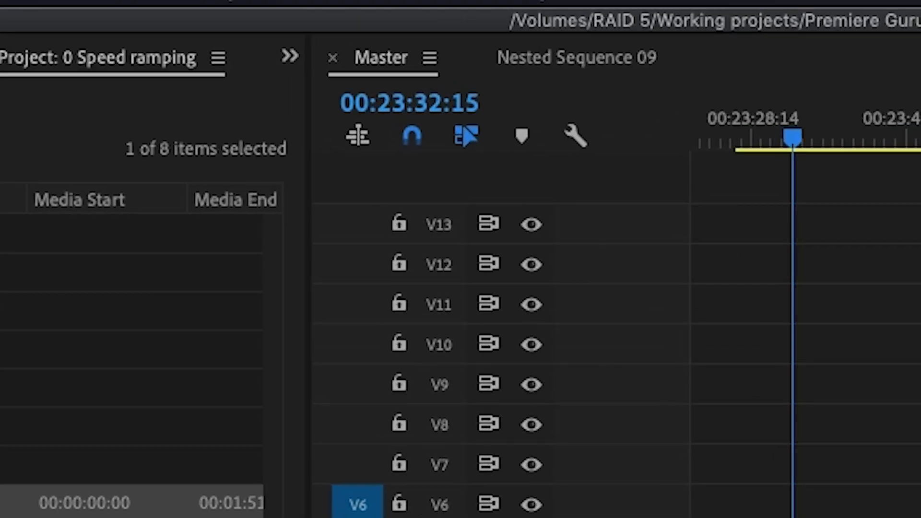
# - Patch video tracks V1–V6 and park the playhead at Nested Sequence 09's start
pyautogui.click(359, 136)
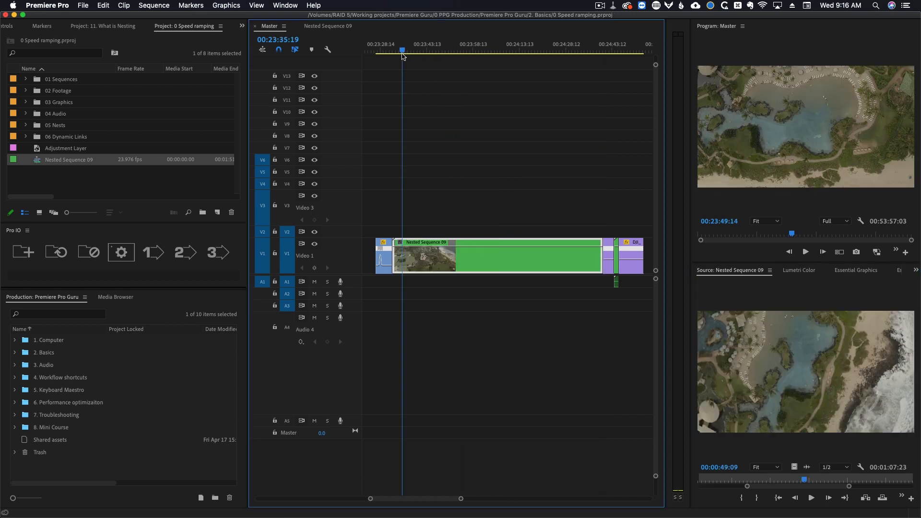
pyautogui.click(391, 49)
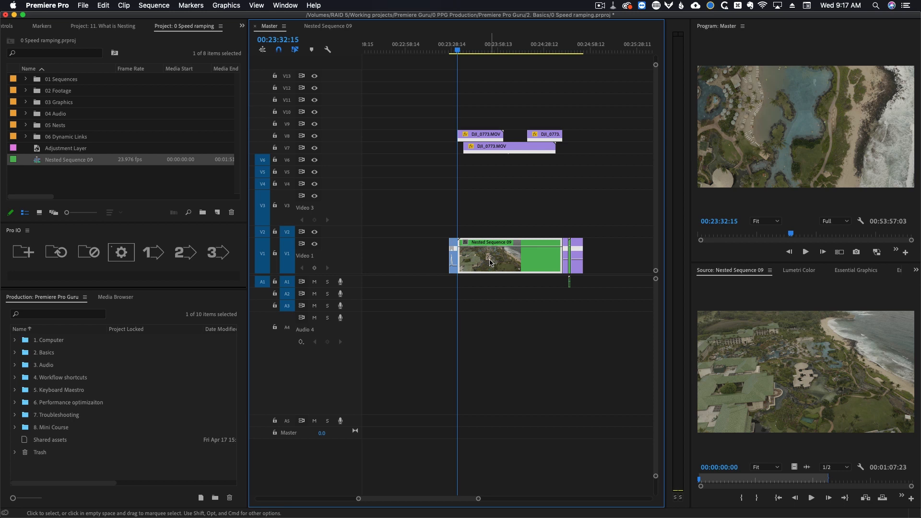
pyautogui.moveTo(490, 263)
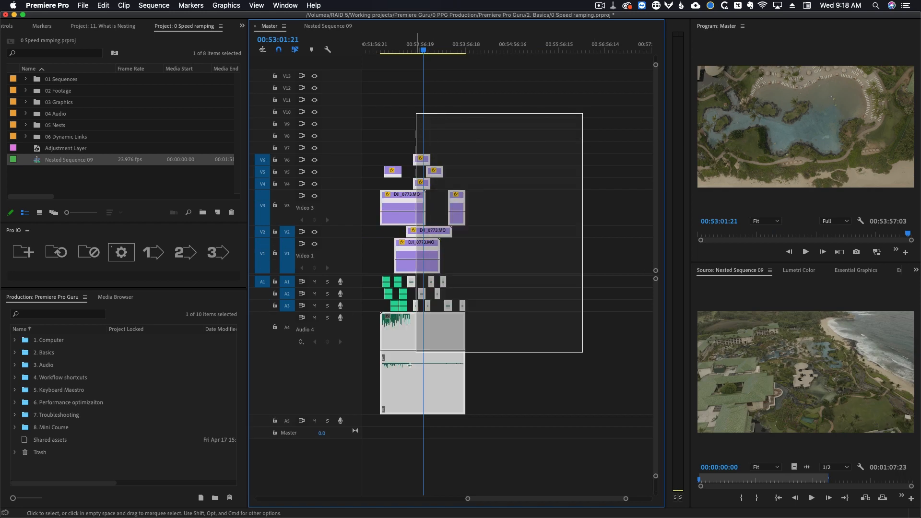
# - Nest the stacked clips and music as 'audio nest' and save the project
pyautogui.write('audio nest')
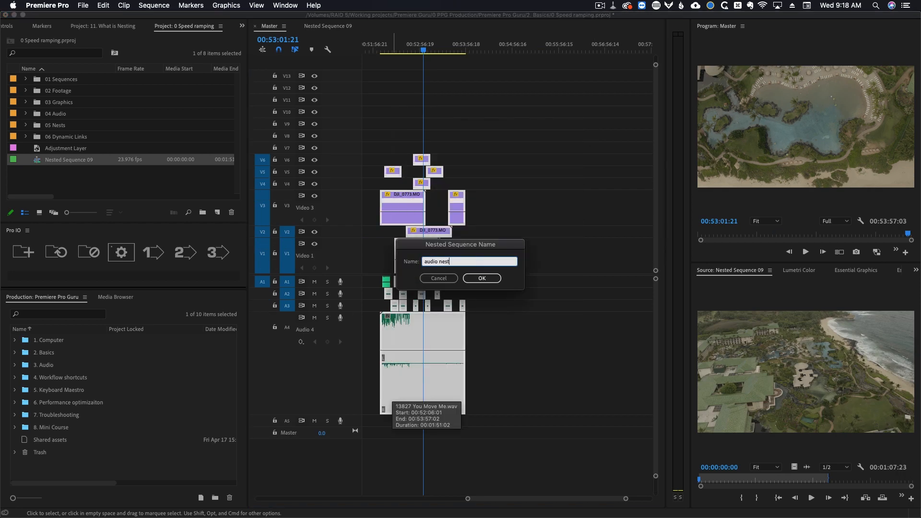
pyautogui.click(482, 279)
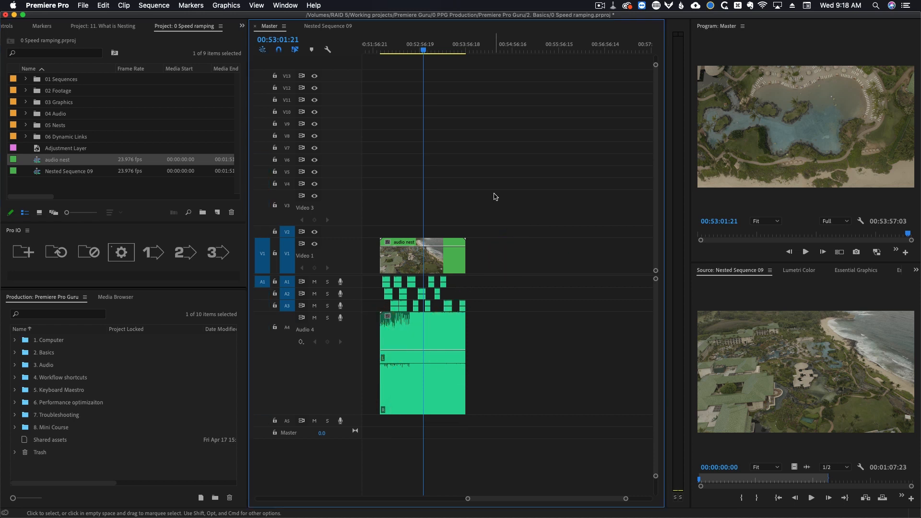
pyautogui.press('cmd+s')
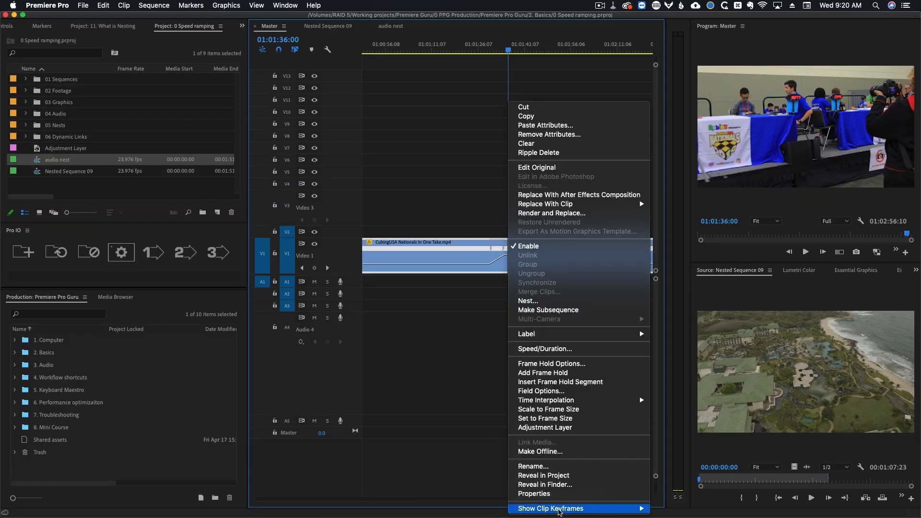
# - Show the CubingUSA nest's opacity keyframes and drag the last one down to fade to black
pyautogui.click(550, 508)
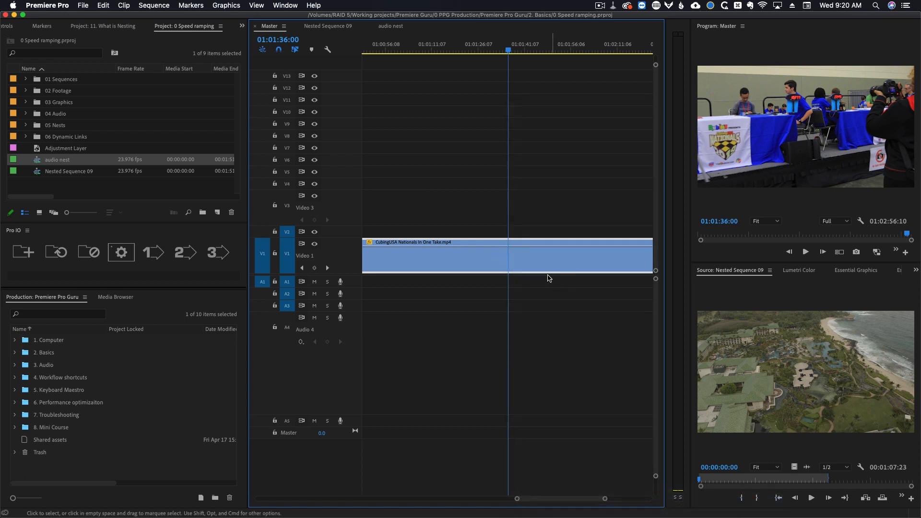
pyautogui.moveTo(509, 246); pyautogui.dragTo(537, 270)
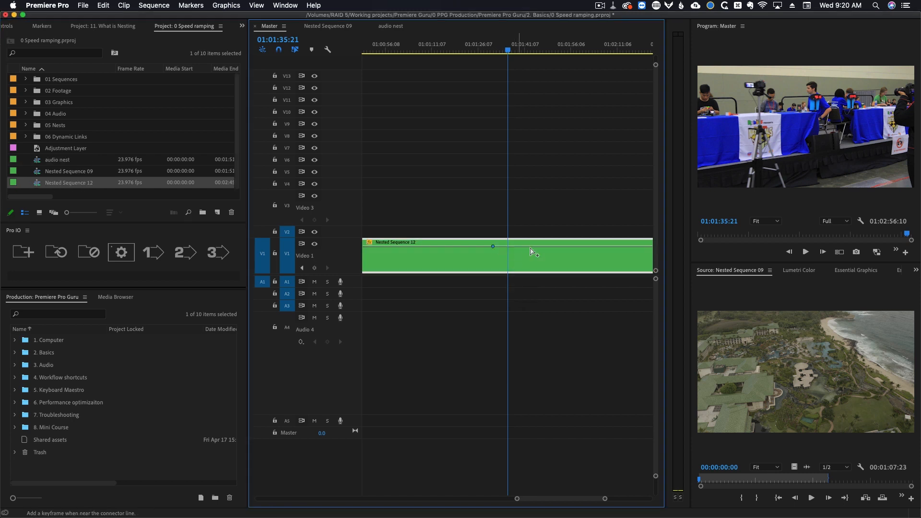
pyautogui.moveTo(492, 246); pyautogui.dragTo(507, 270)
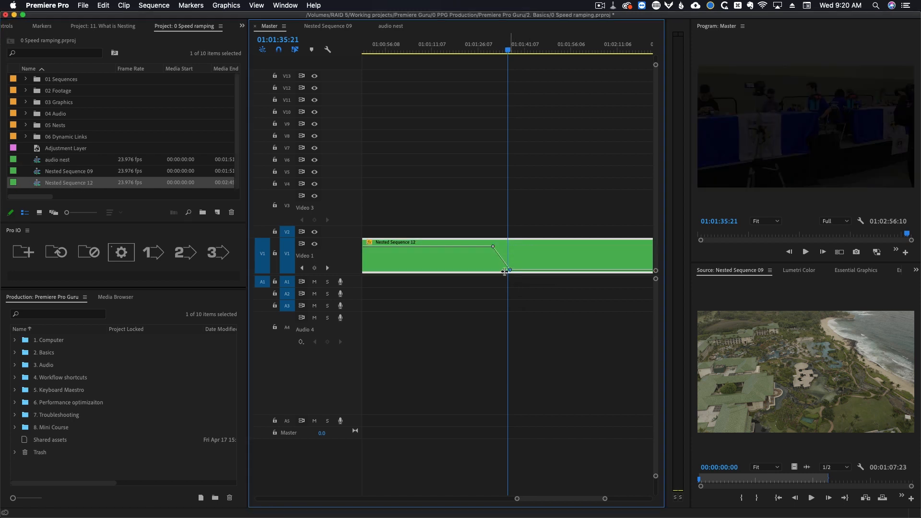